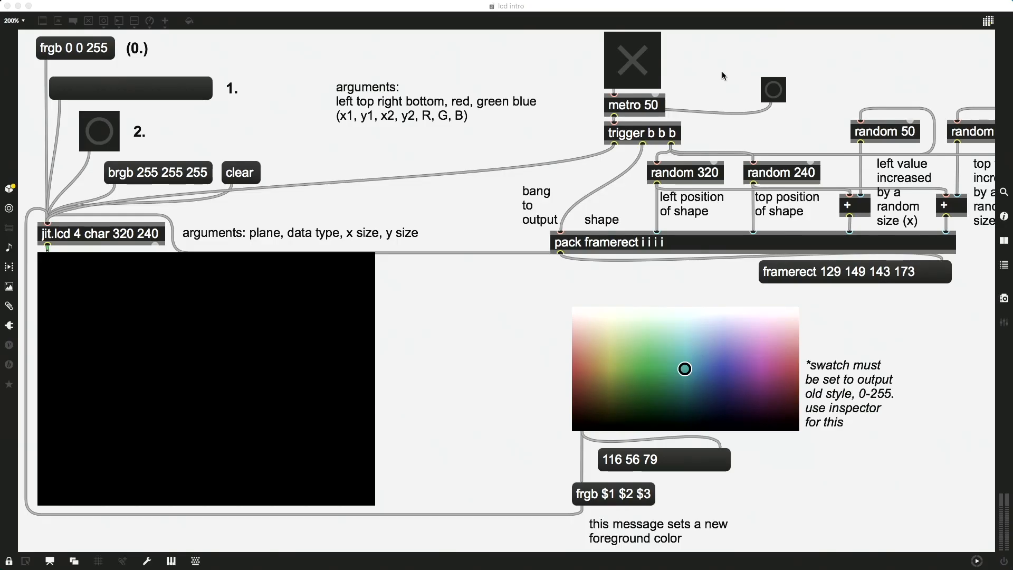
mouse_move(307, 151)
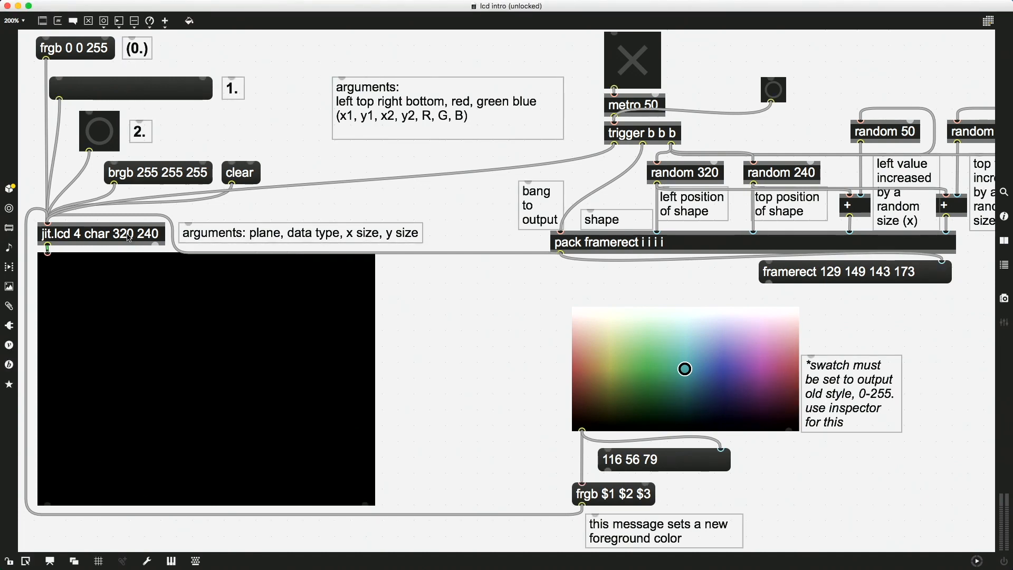
mouse_move(79, 231)
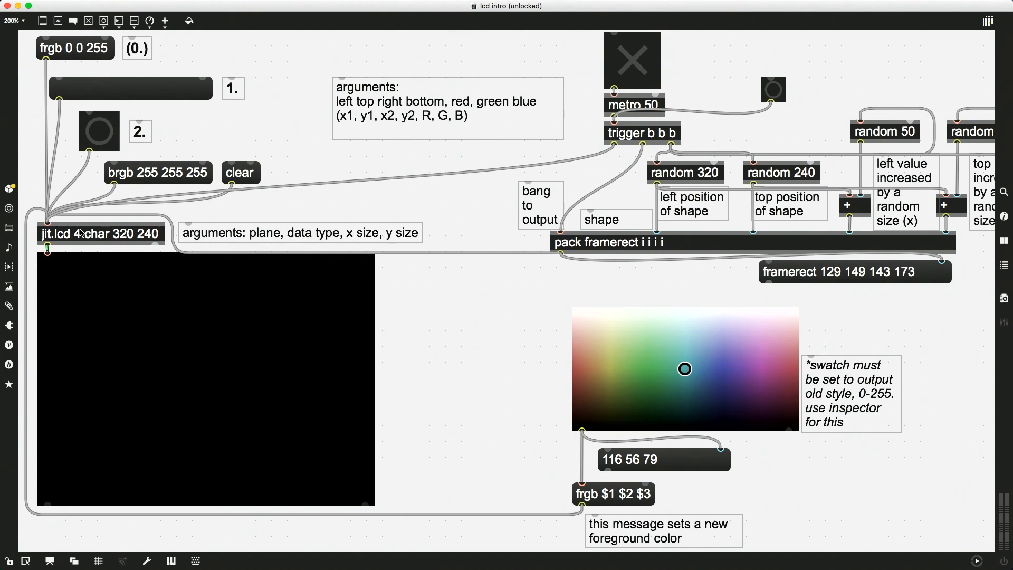
mouse_move(129, 235)
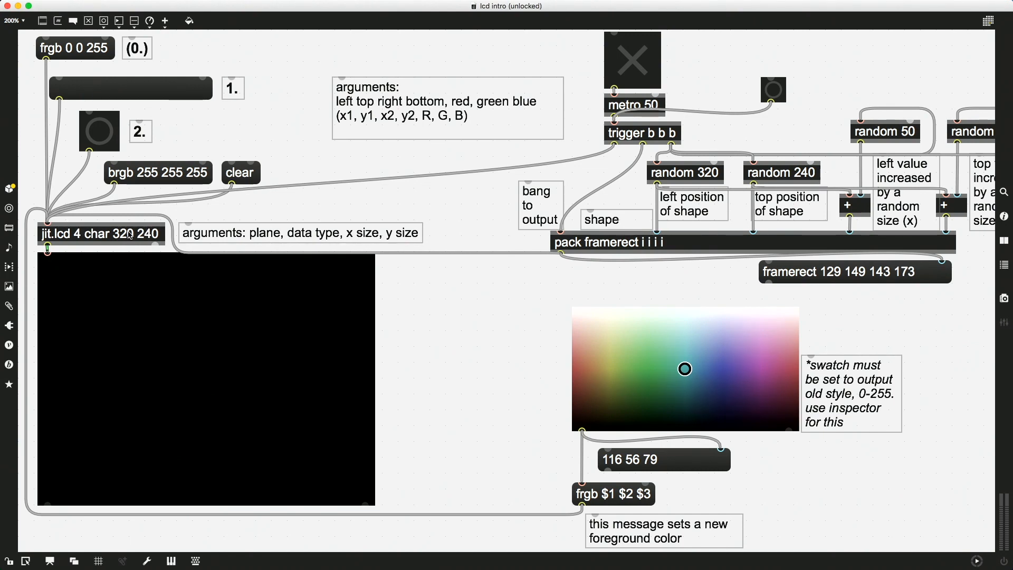
mouse_move(119, 235)
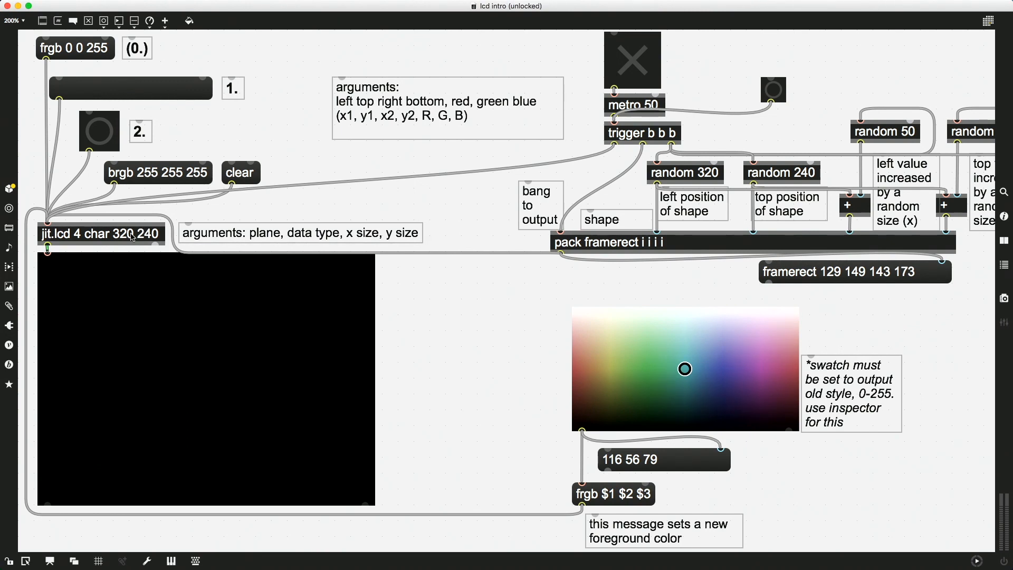
mouse_move(81, 243)
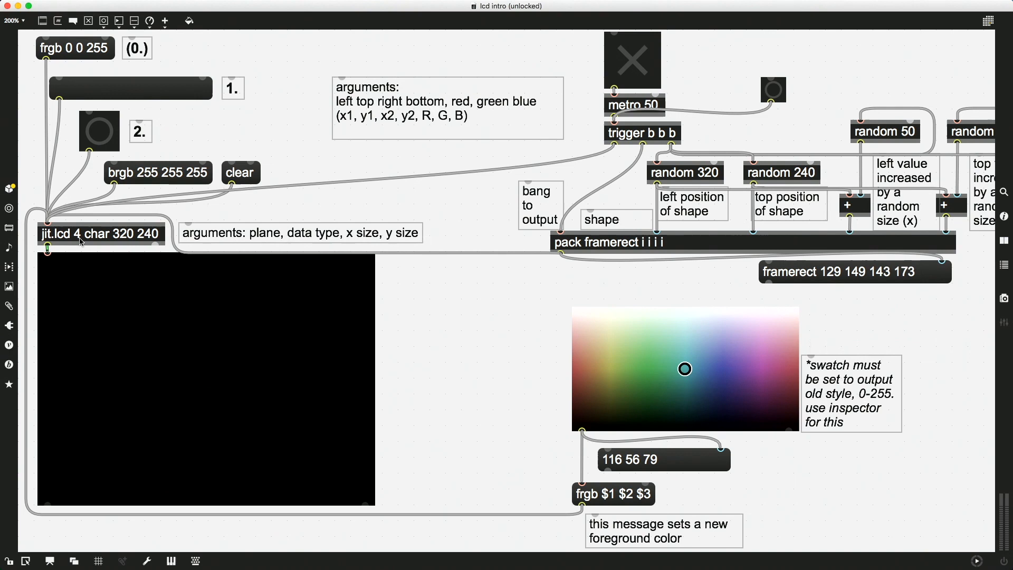
mouse_move(103, 238)
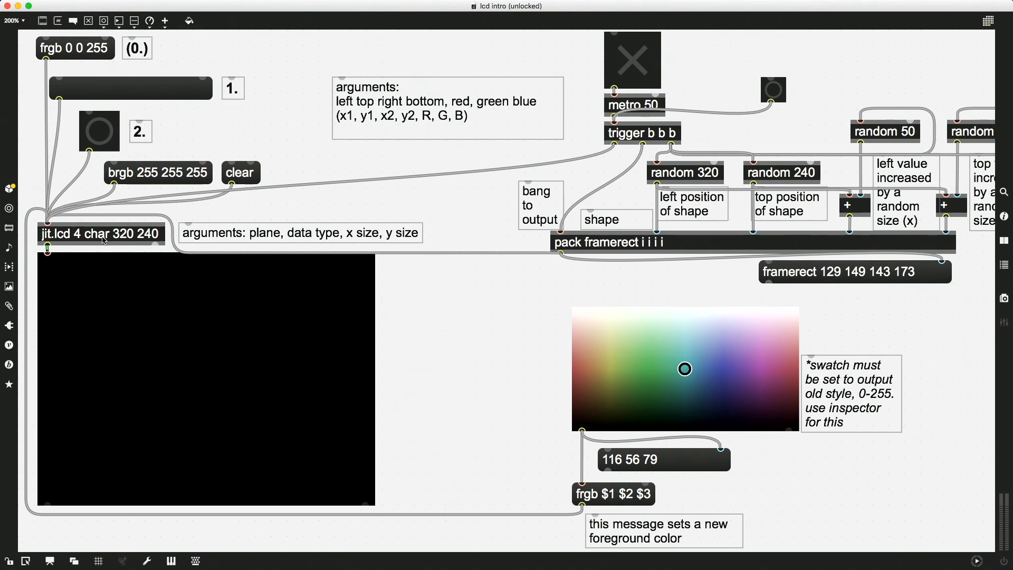
mouse_move(145, 268)
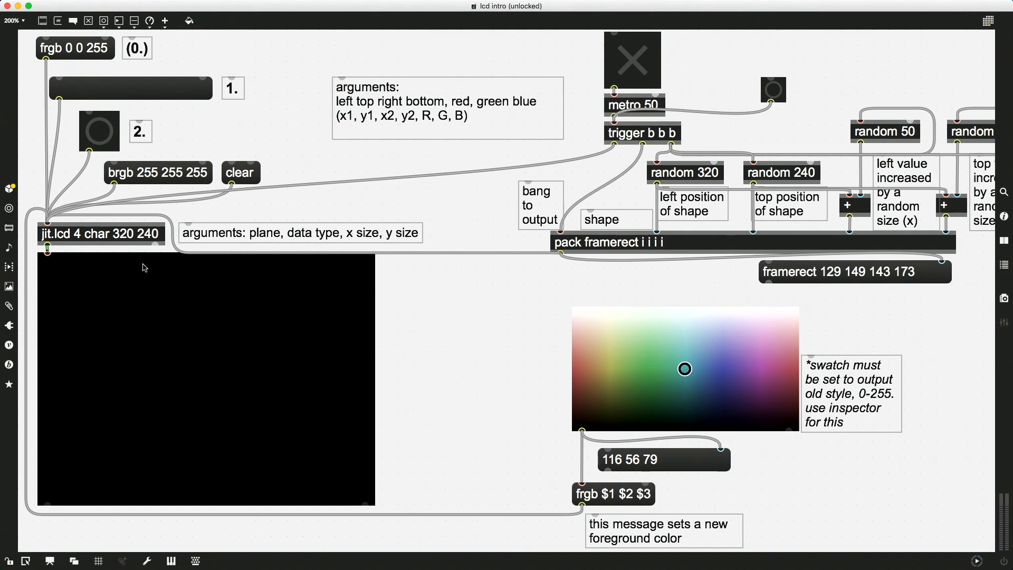
mouse_move(183, 305)
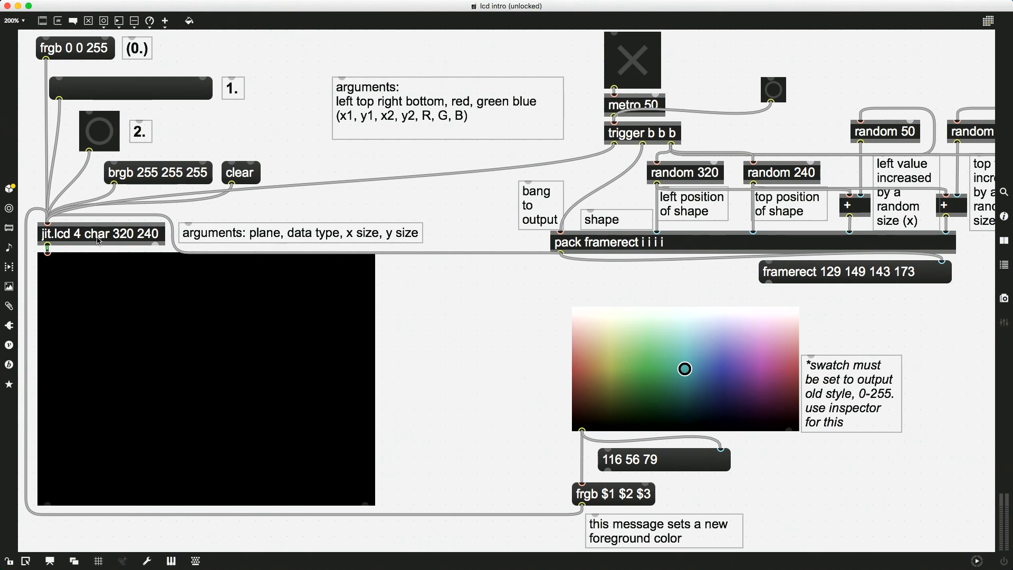
mouse_move(153, 238)
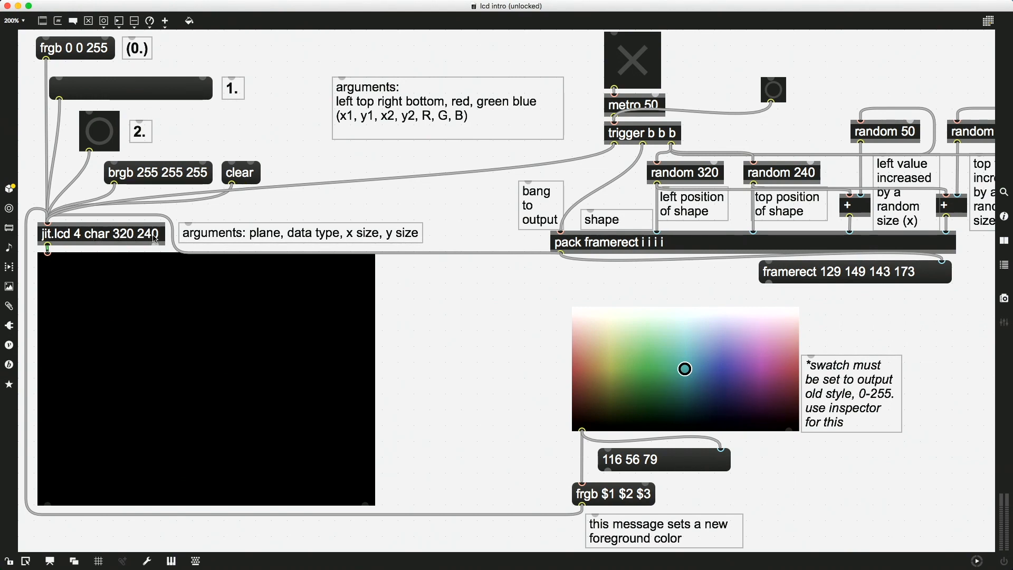
mouse_move(94, 238)
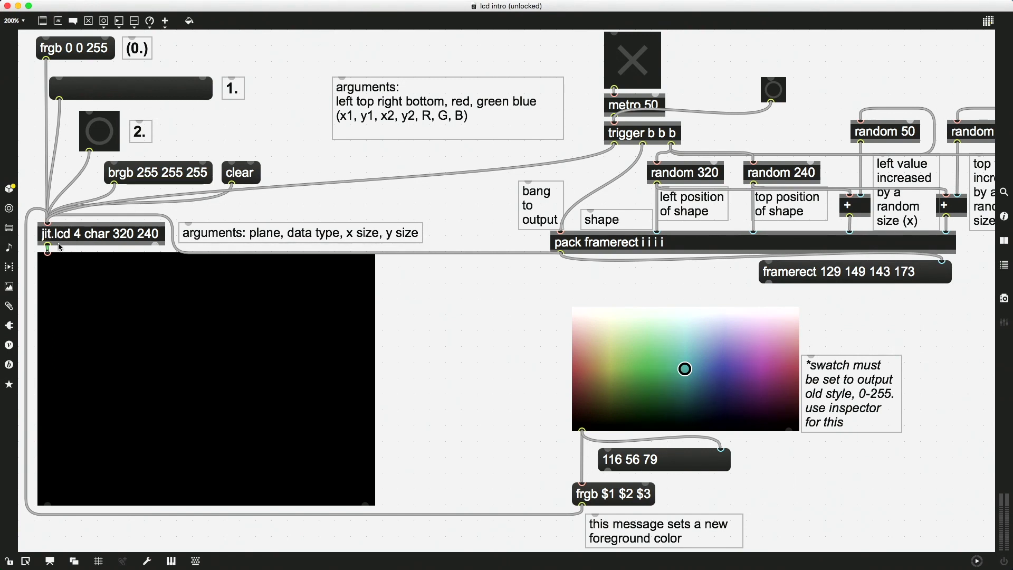
mouse_move(412, 373)
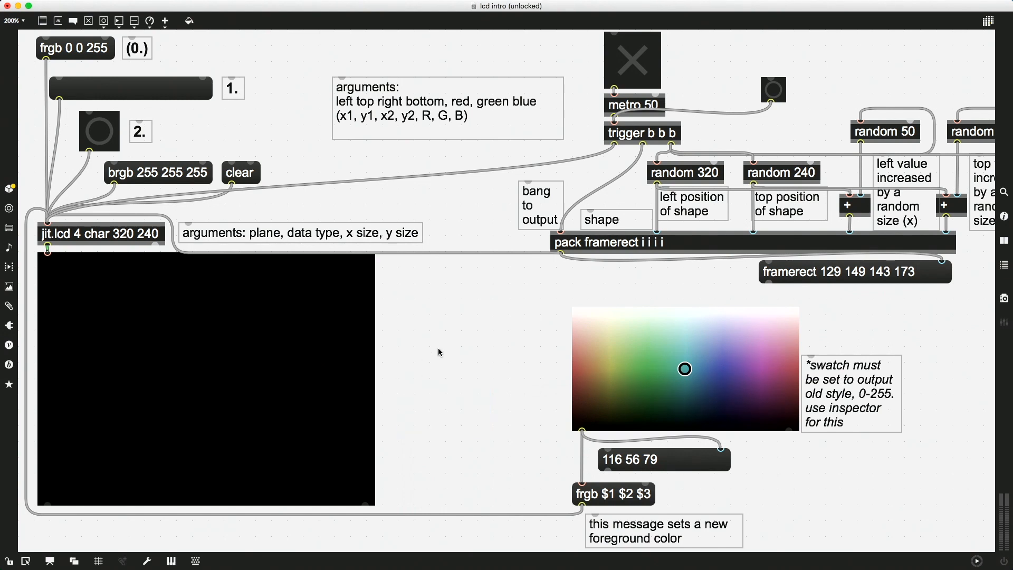
- Type the label 'jit.pwindow' beside the black video display
text(jit.pwindow)
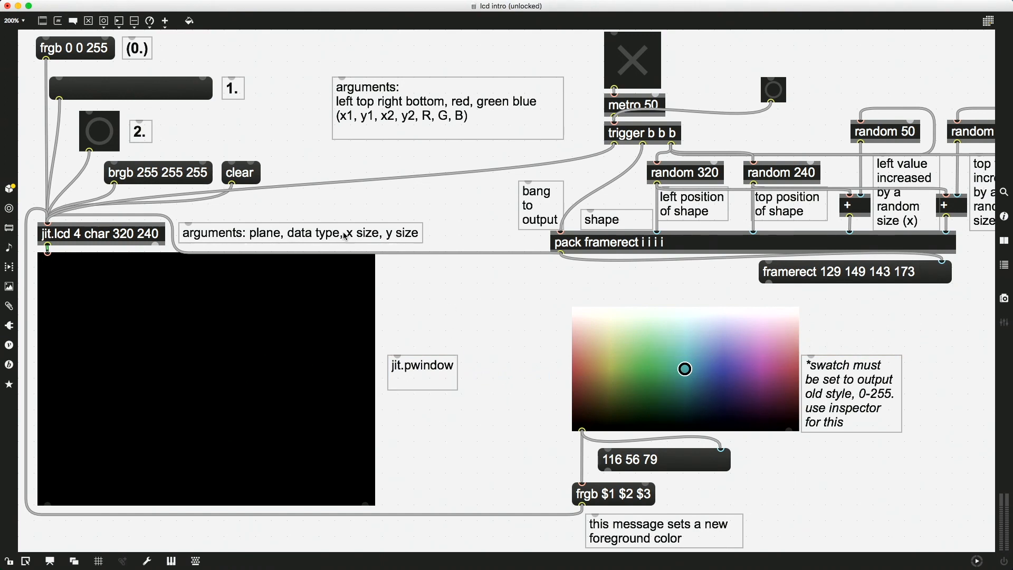
mouse_move(190, 135)
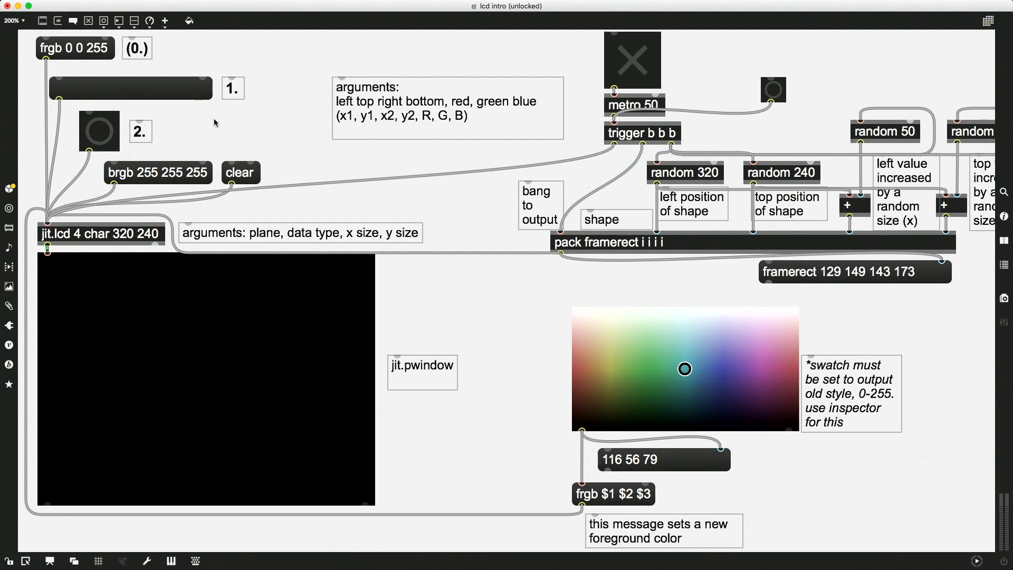
mouse_move(218, 129)
text(frameoval)
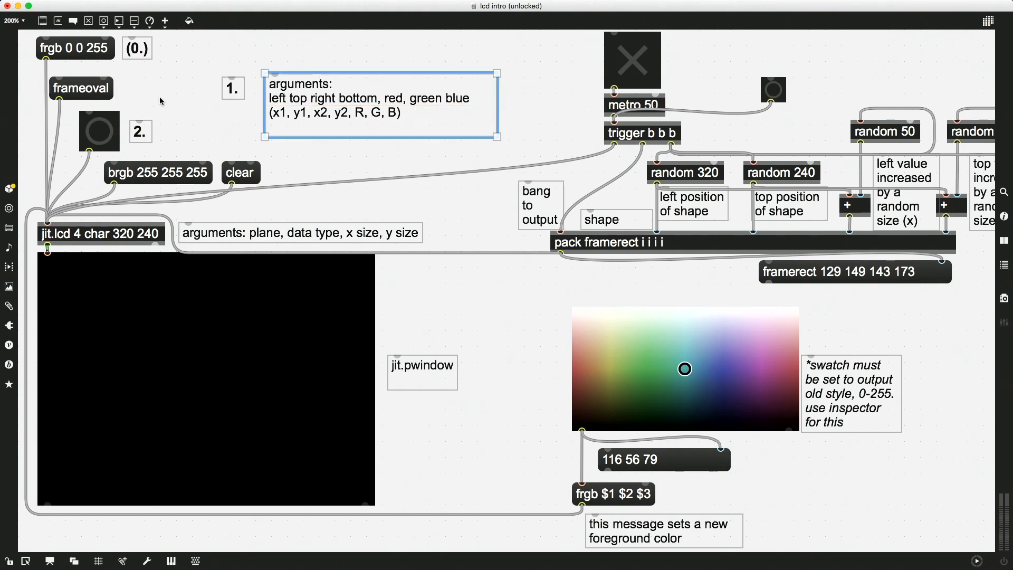
- Click back into the frameoval message to resume editing it
click(161, 100)
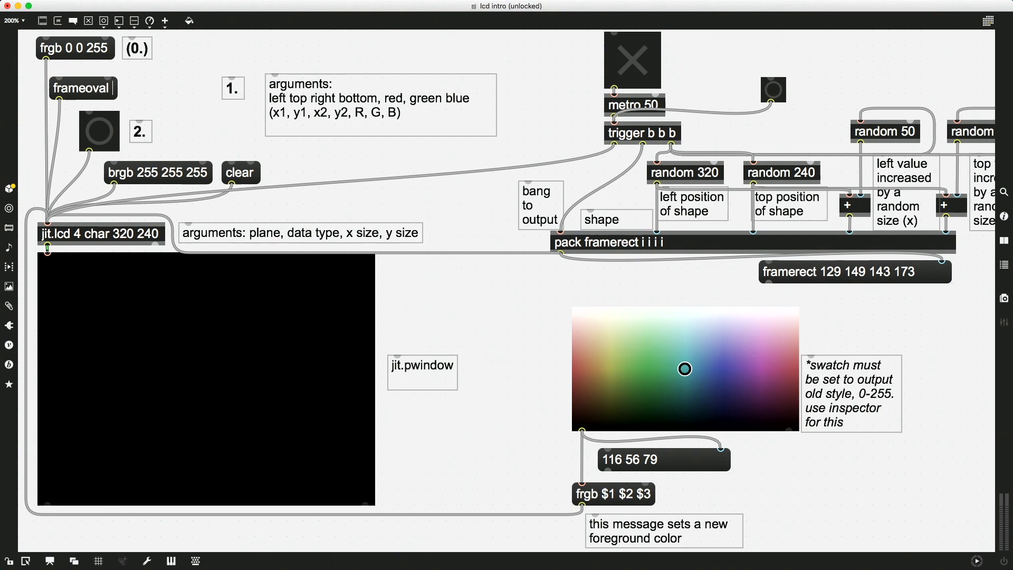
mouse_move(164, 65)
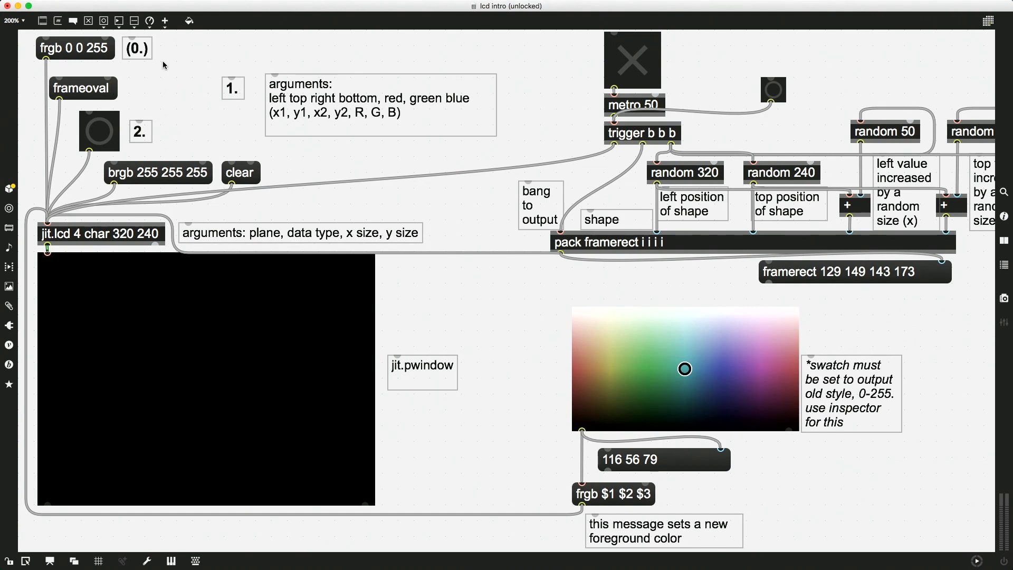
text(160)
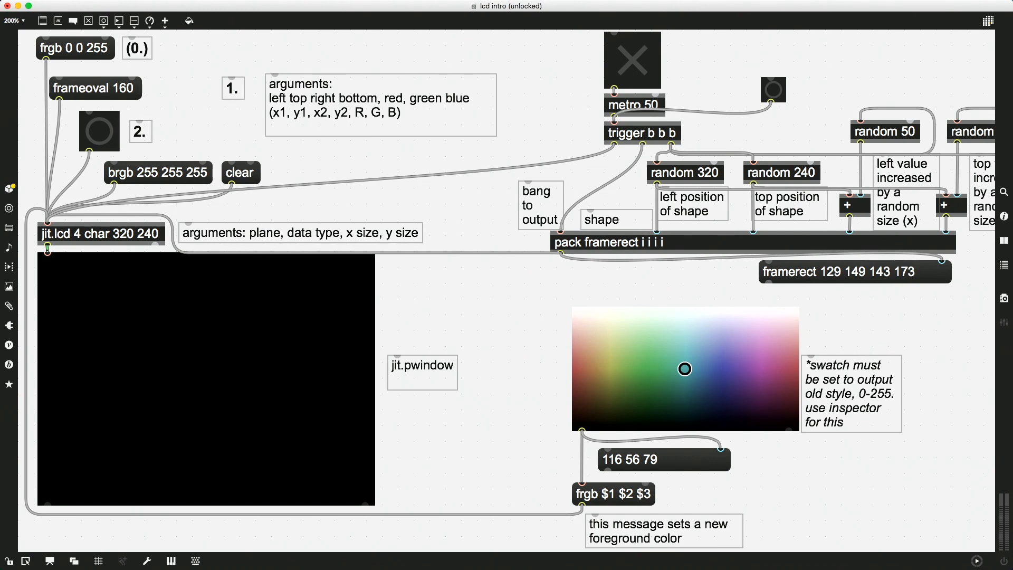
text(120)
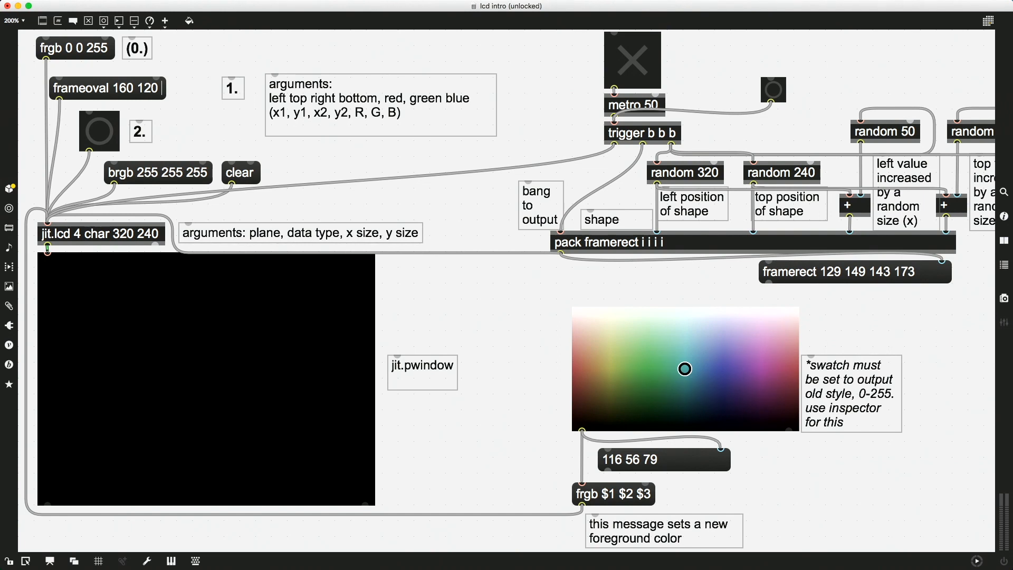
text(180)
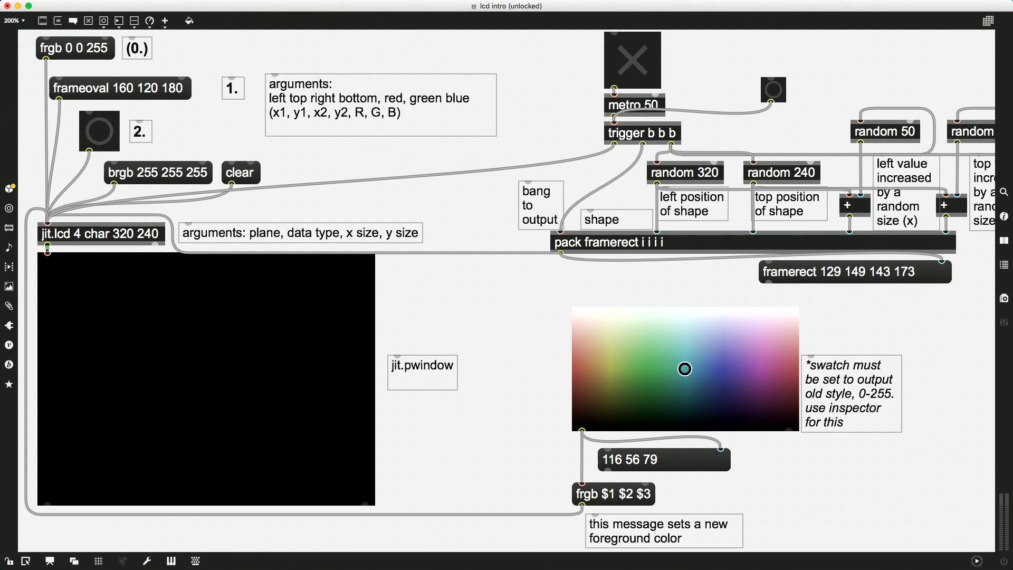
text(140)
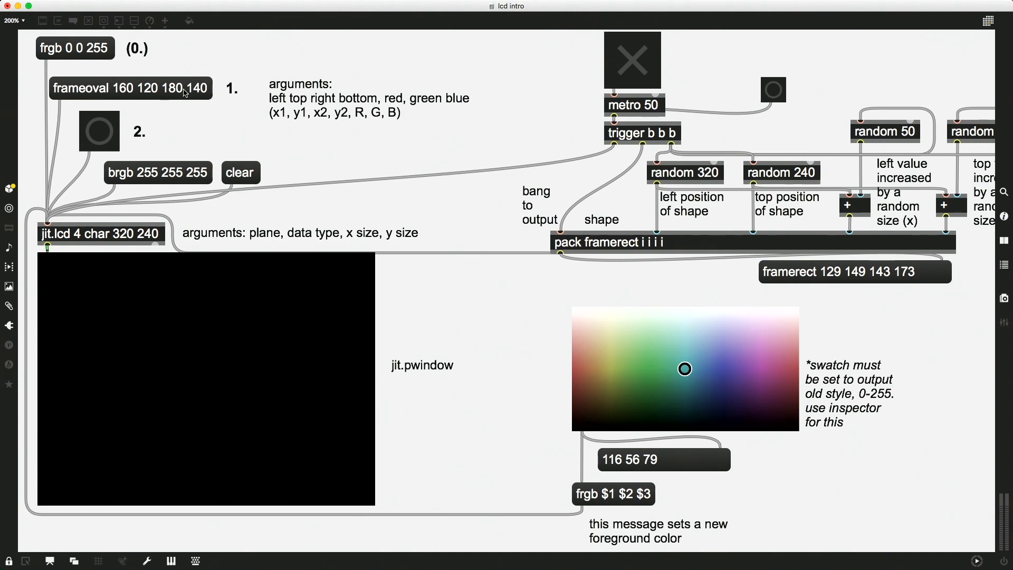
mouse_move(232, 447)
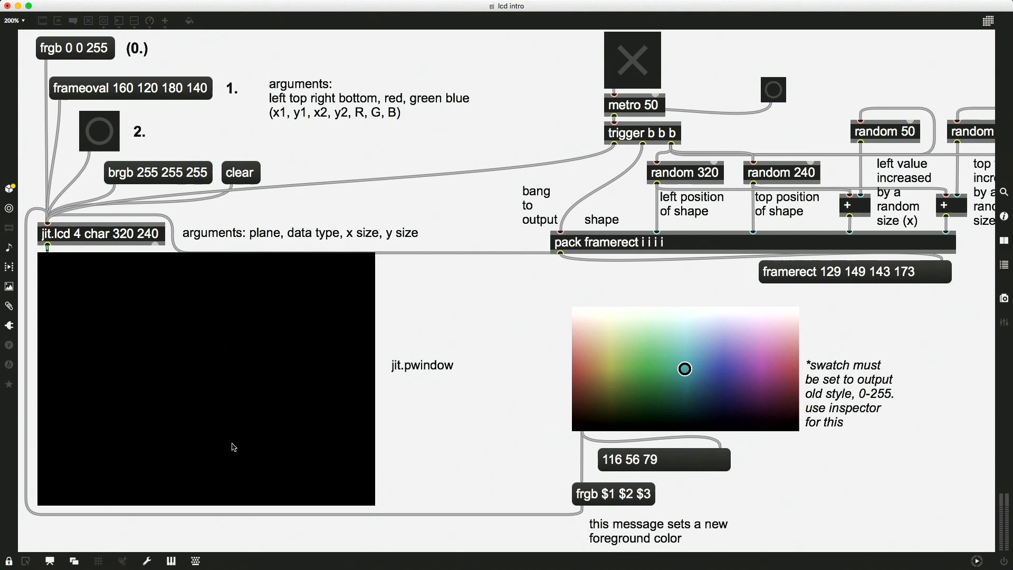
mouse_move(94, 235)
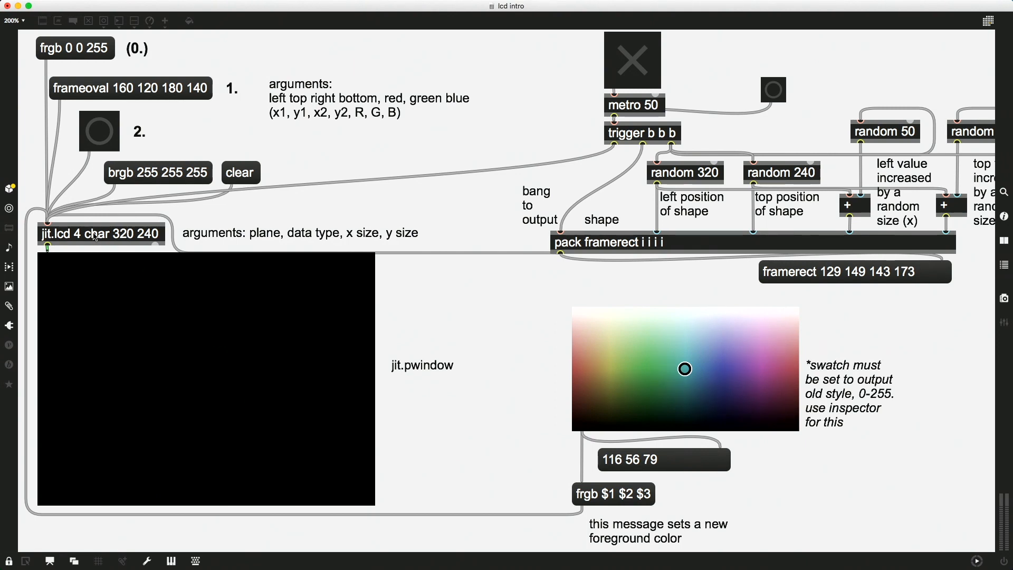
mouse_move(125, 236)
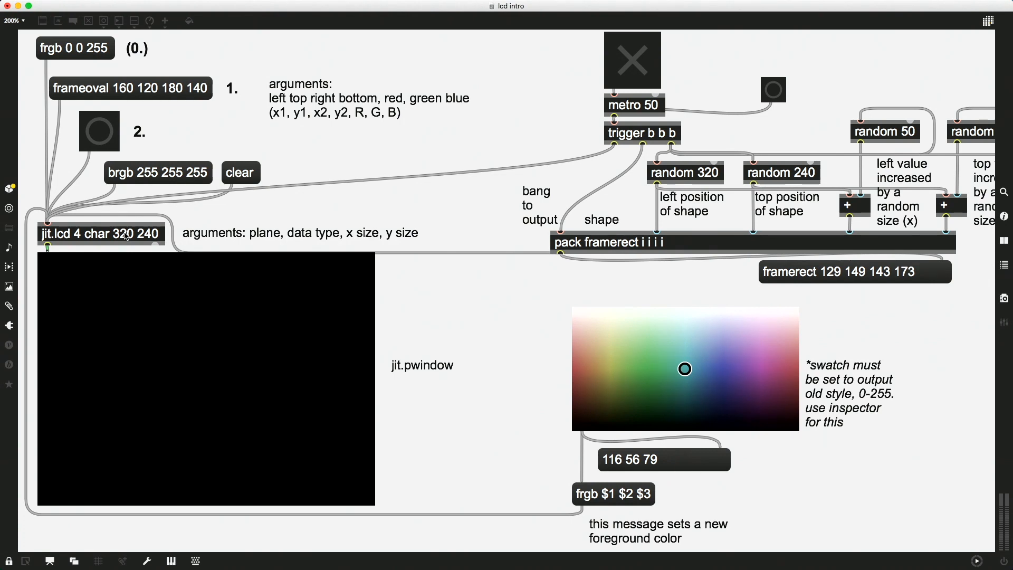
mouse_move(24, 224)
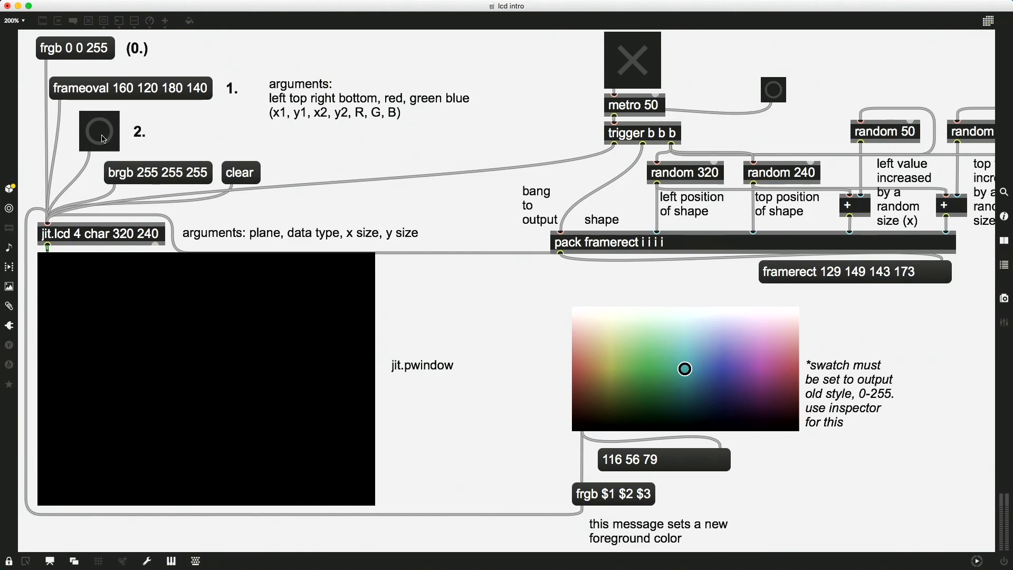
mouse_move(142, 76)
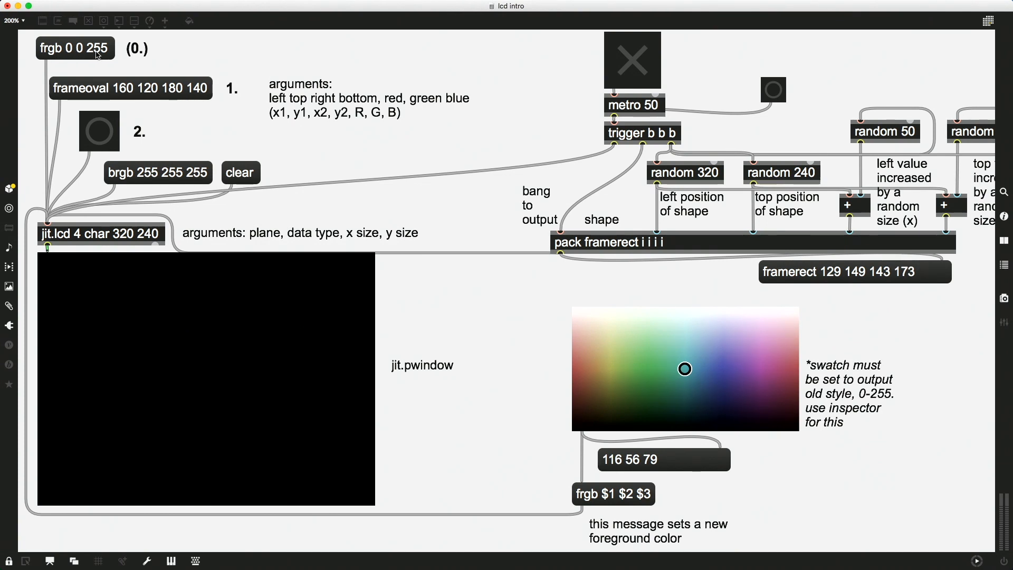
mouse_move(95, 53)
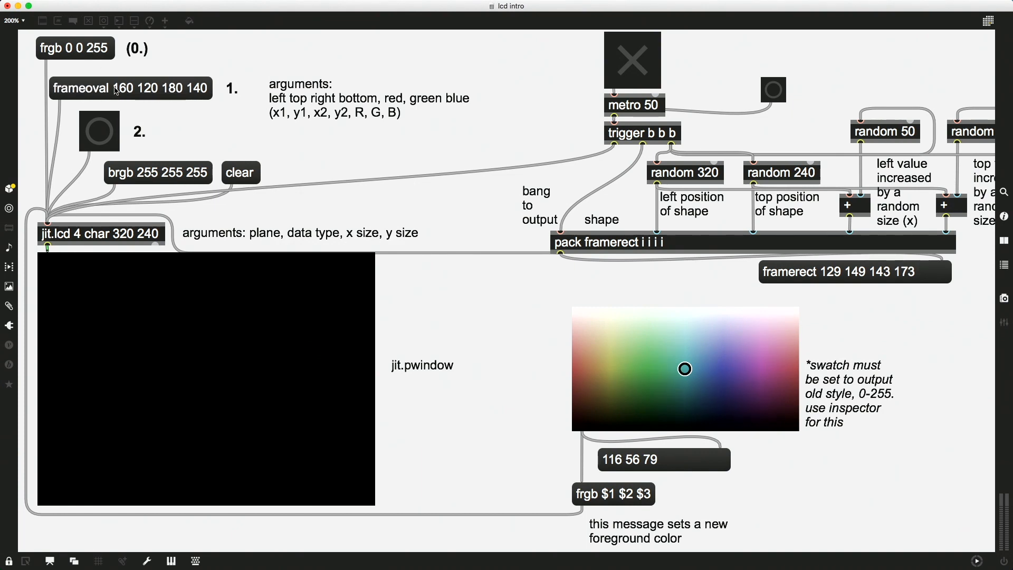
click(99, 131)
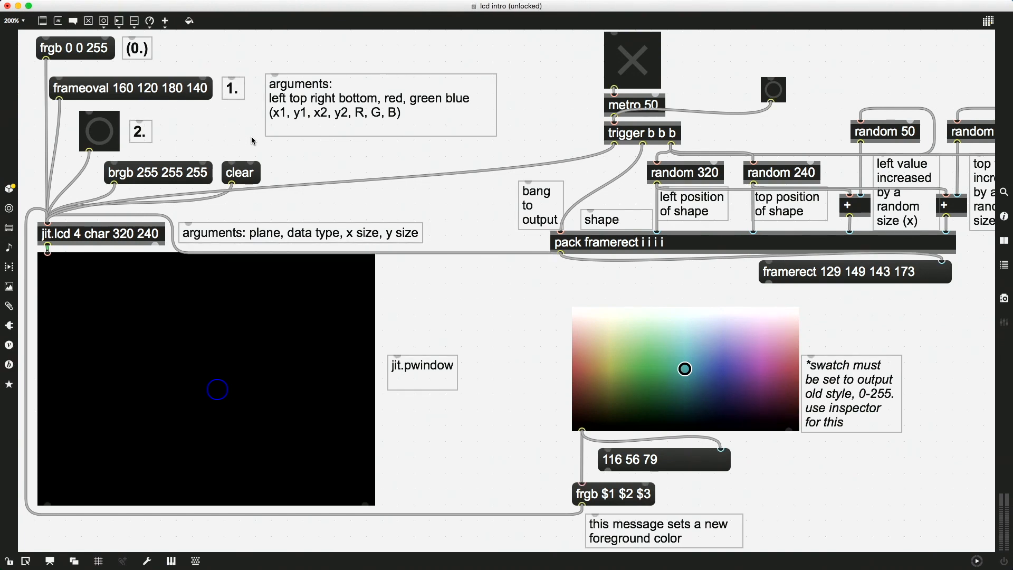
- Select the 'brgb 255 255 255' background colour message
click(158, 172)
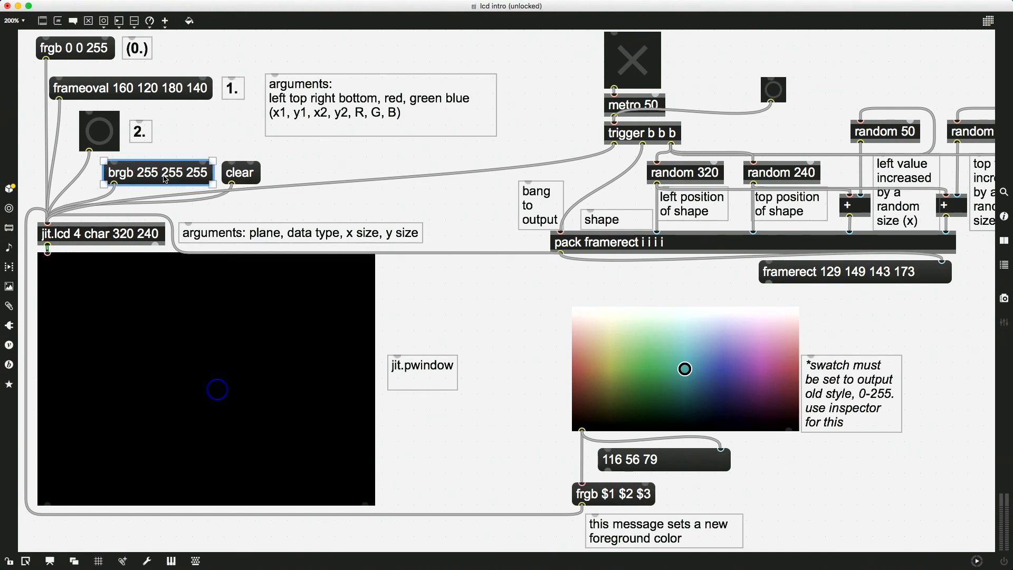
mouse_move(145, 180)
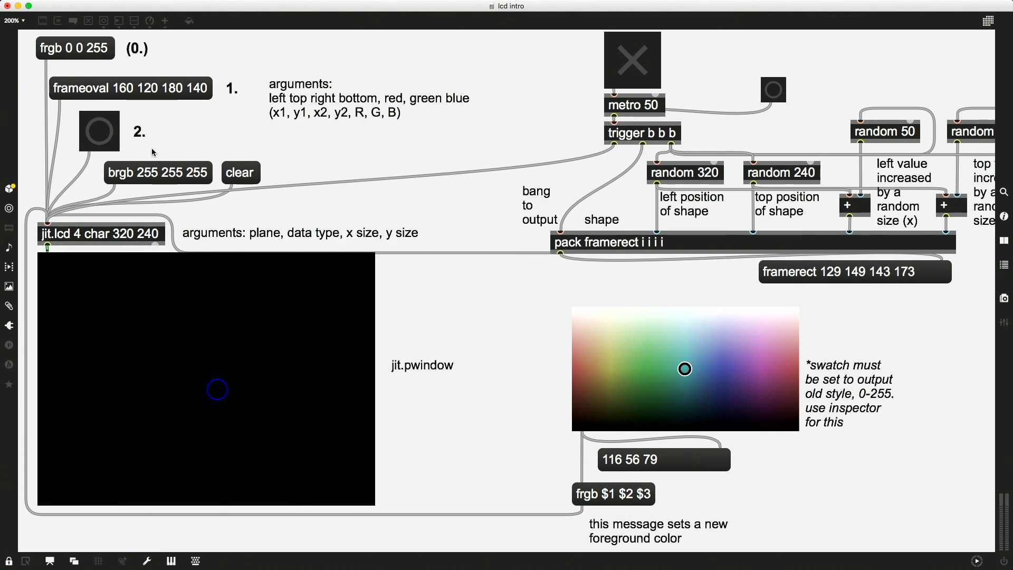
mouse_move(106, 139)
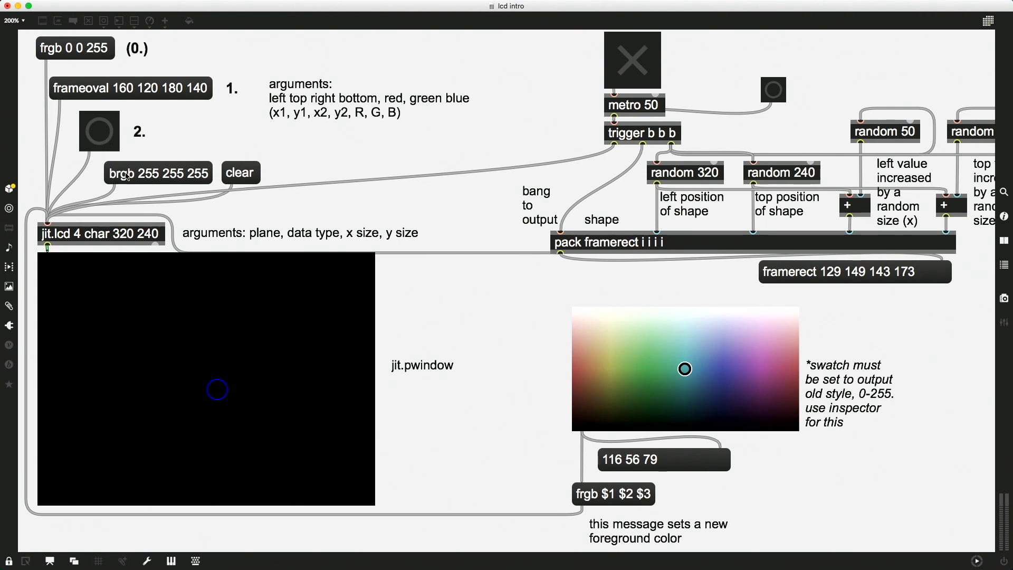
mouse_move(103, 137)
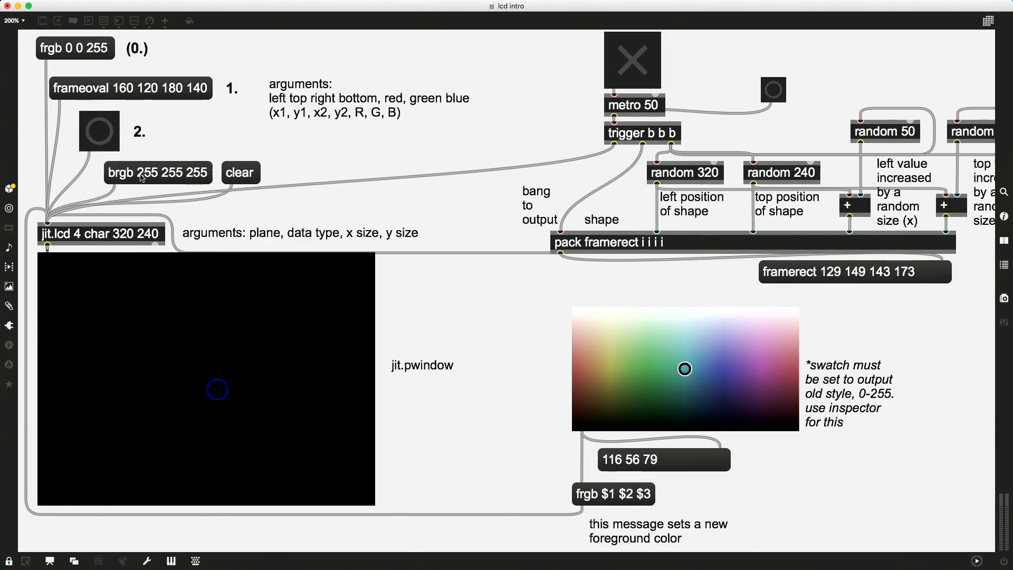
mouse_move(246, 181)
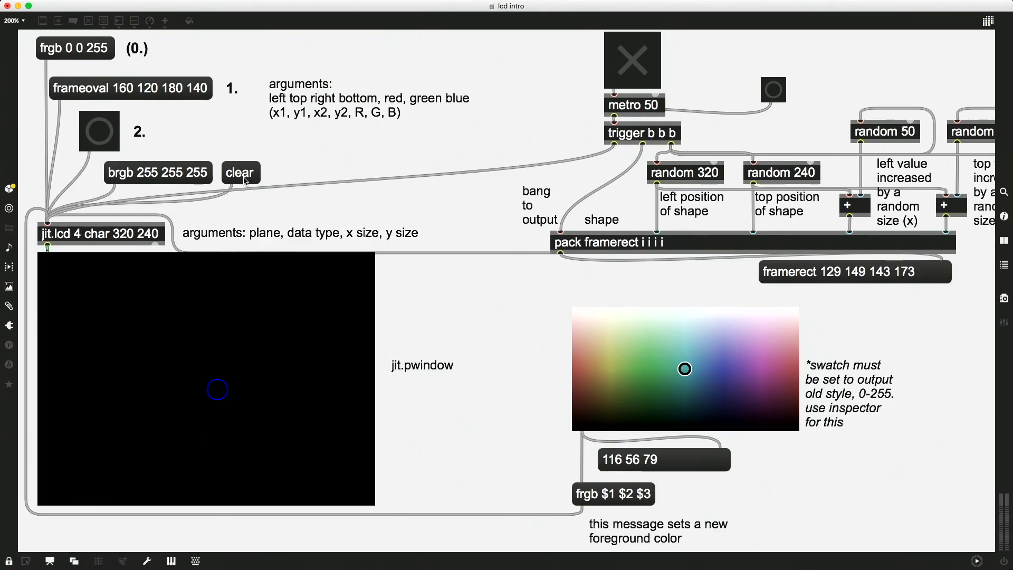
mouse_move(121, 141)
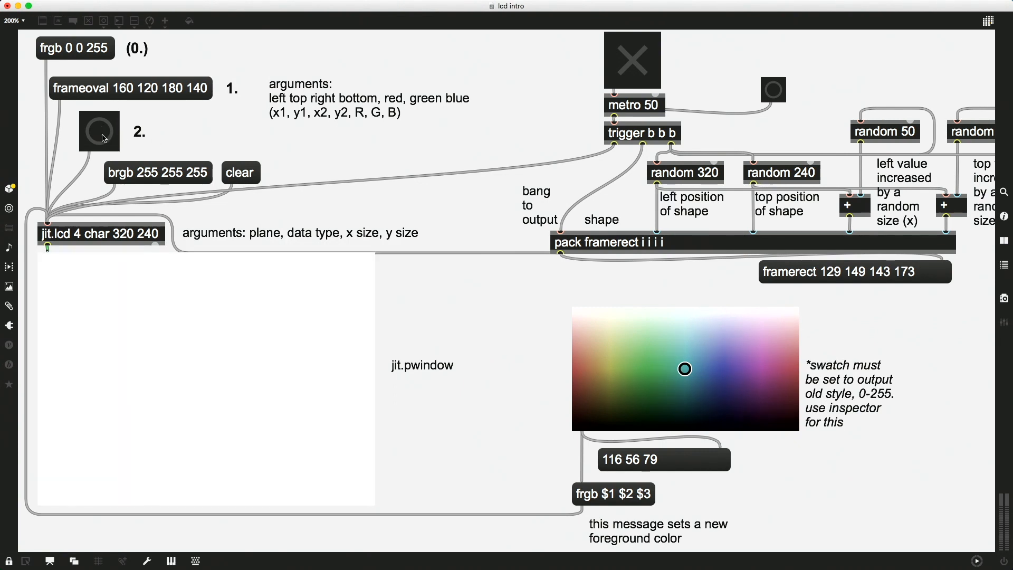
mouse_move(183, 66)
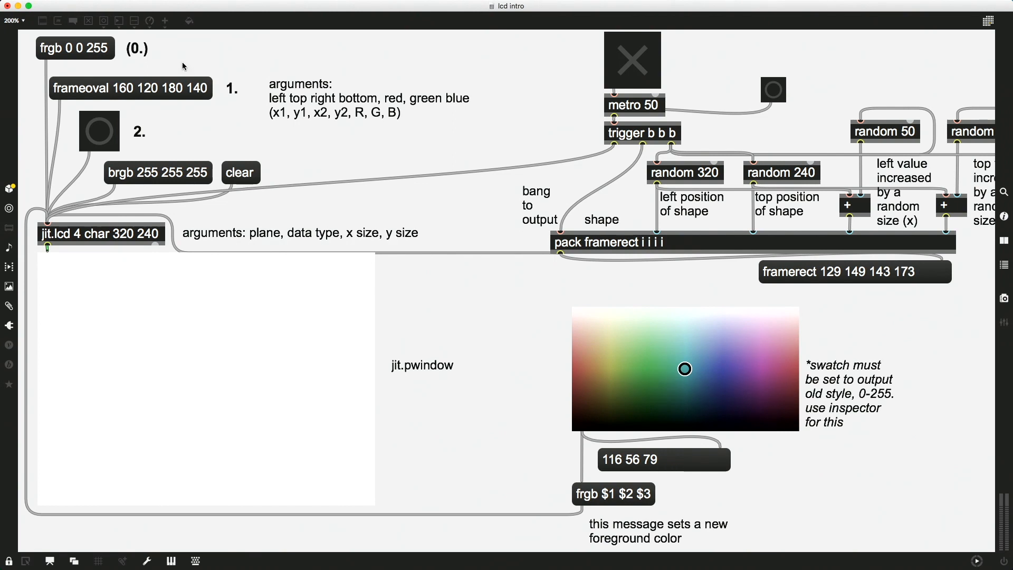
mouse_move(91, 55)
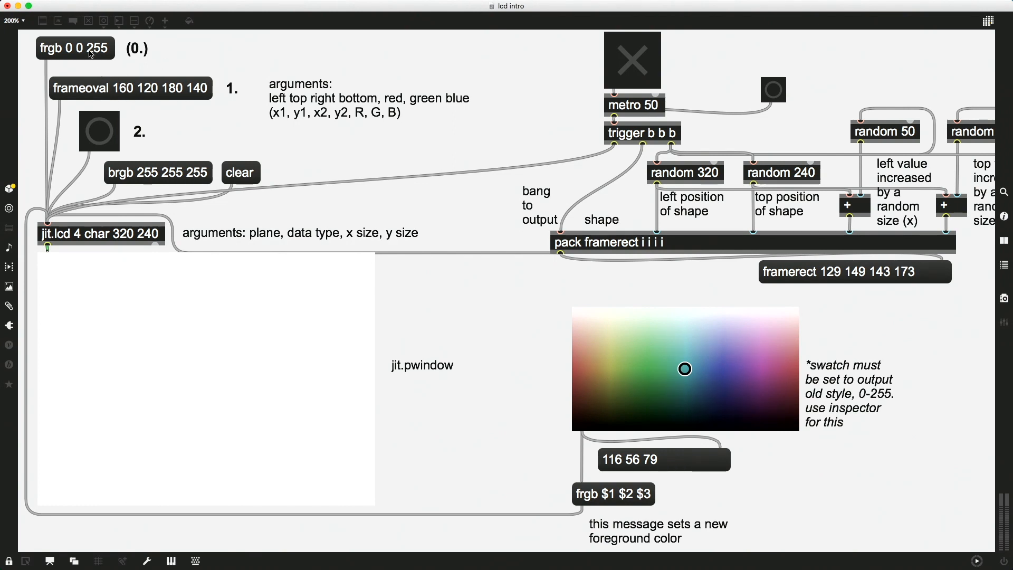
mouse_move(103, 87)
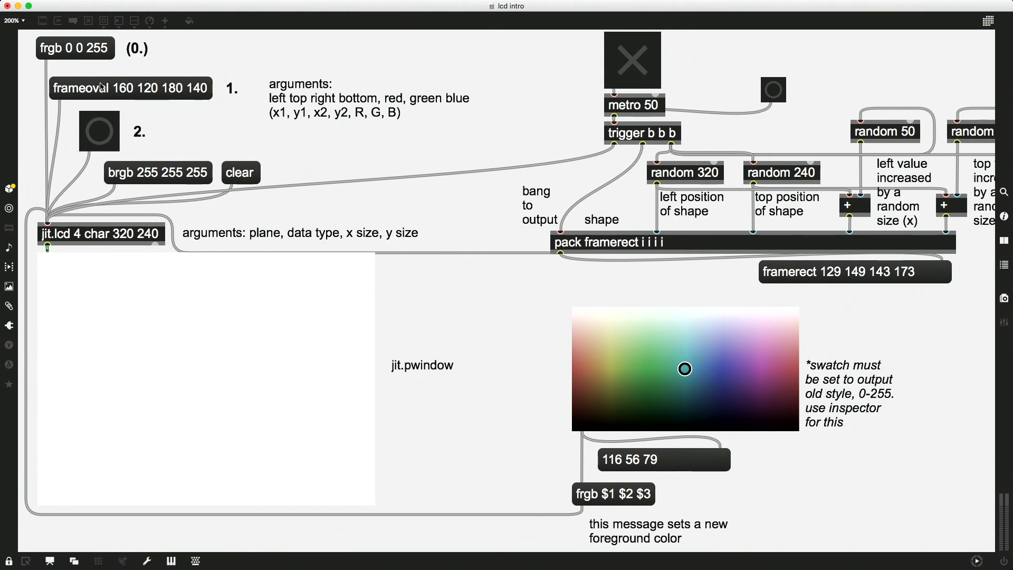
click(98, 133)
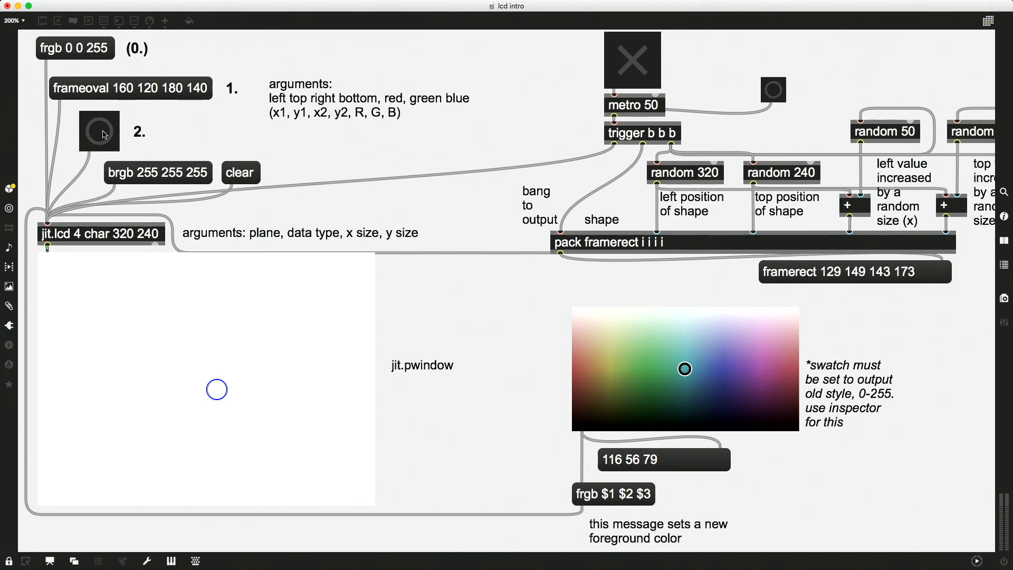
mouse_move(222, 133)
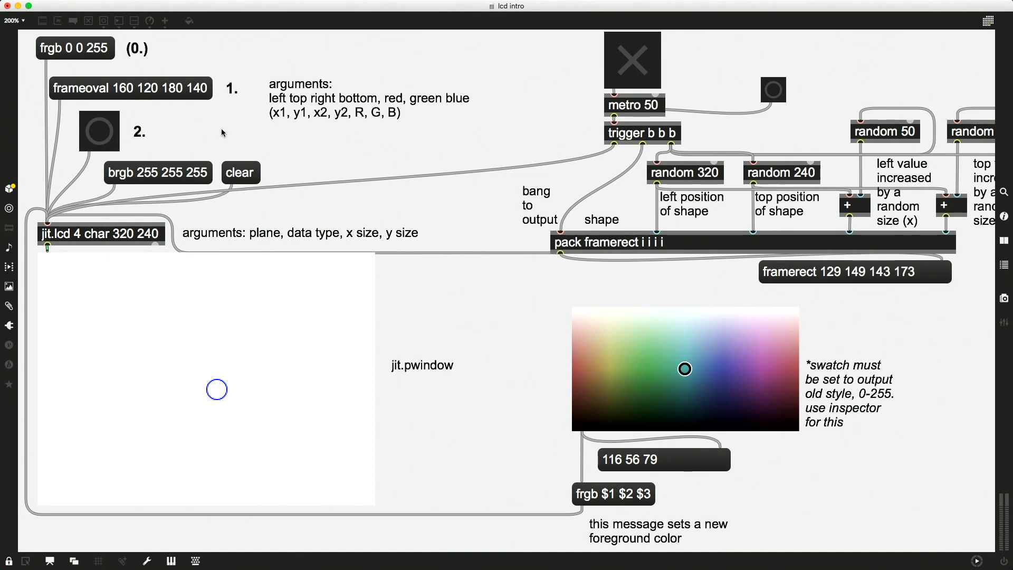
- Append the red colour values 255 0 0 to the frameoval message
click(130, 88)
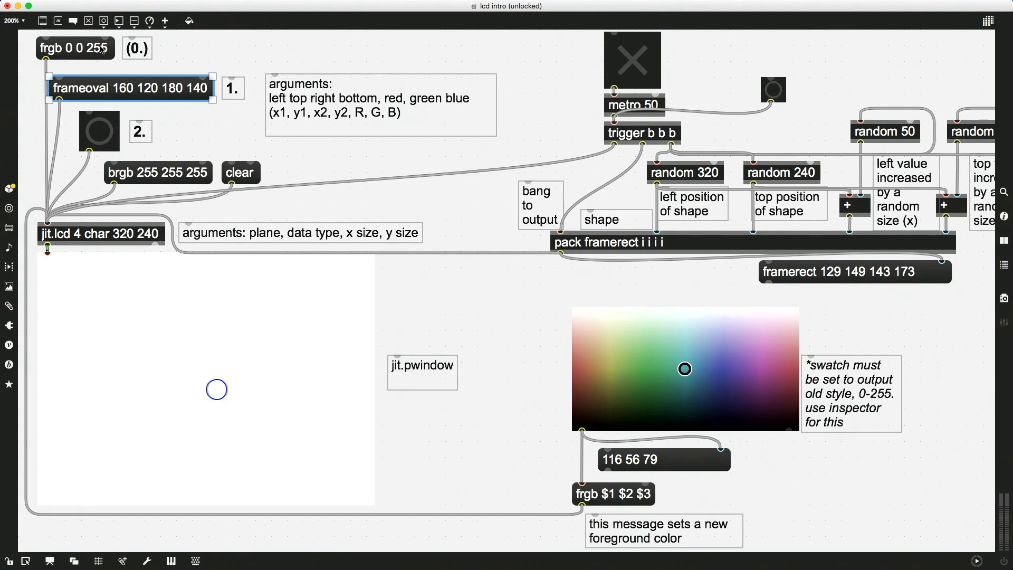
mouse_move(67, 52)
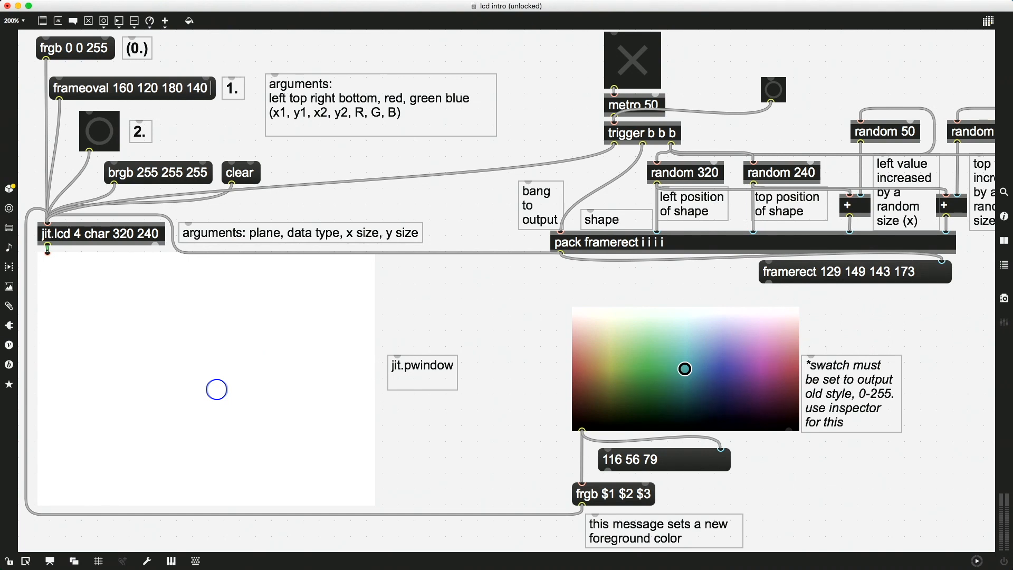
text(255)
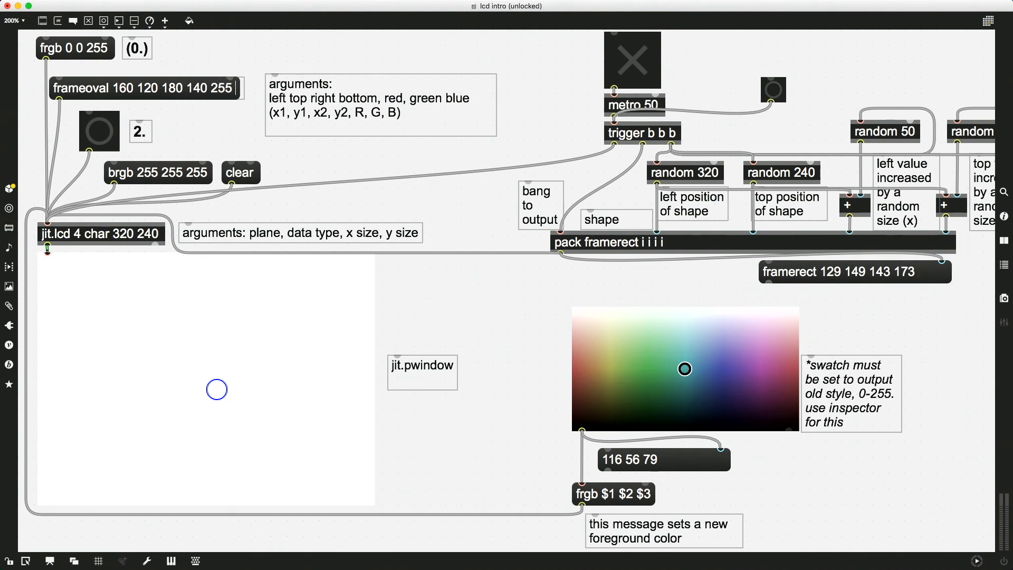
text(0 0)
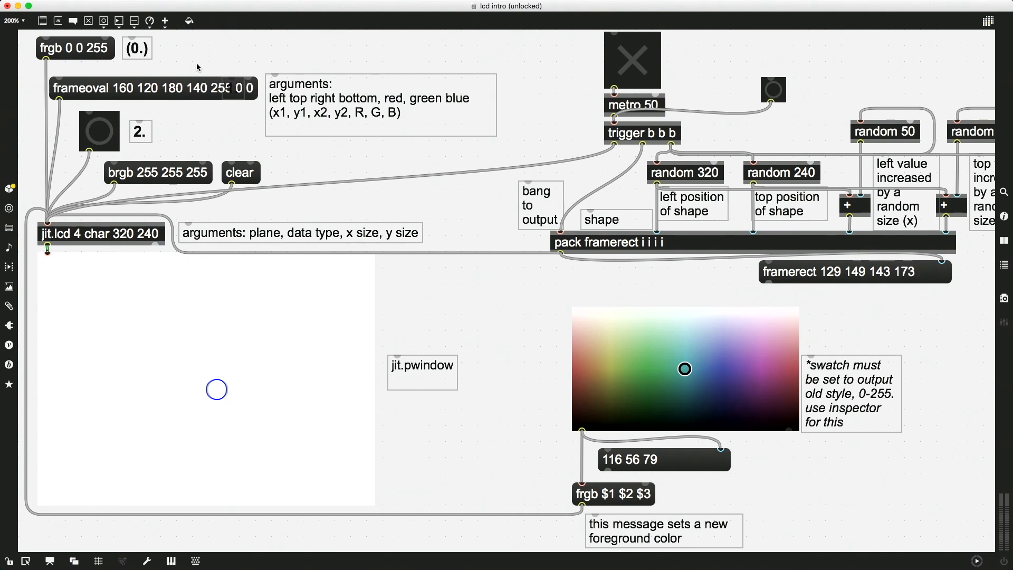
- Extend the brgb message with 'clear, bang' and click it, showing a red circle
click(9, 559)
text(,)
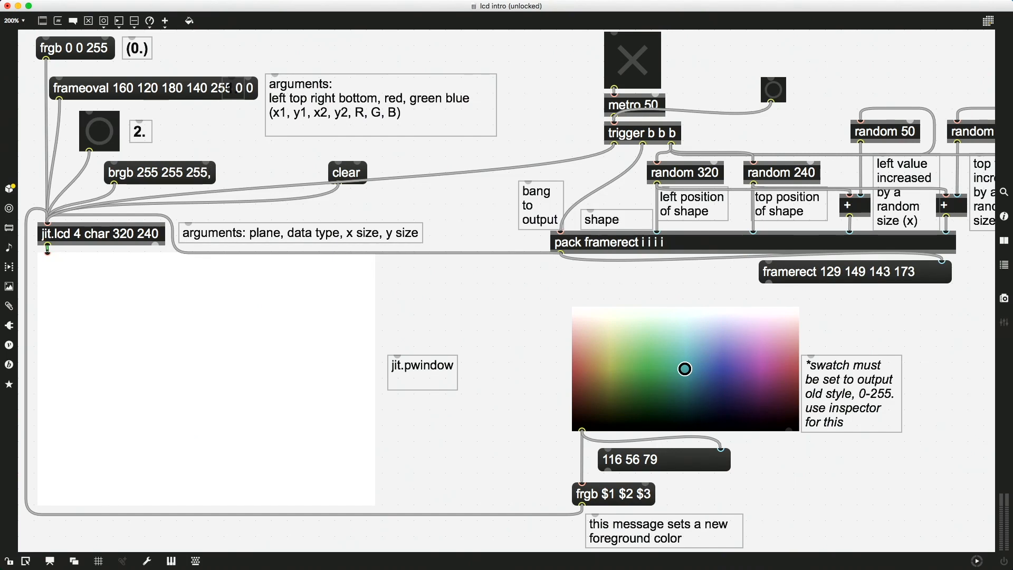
text(clear, bang)
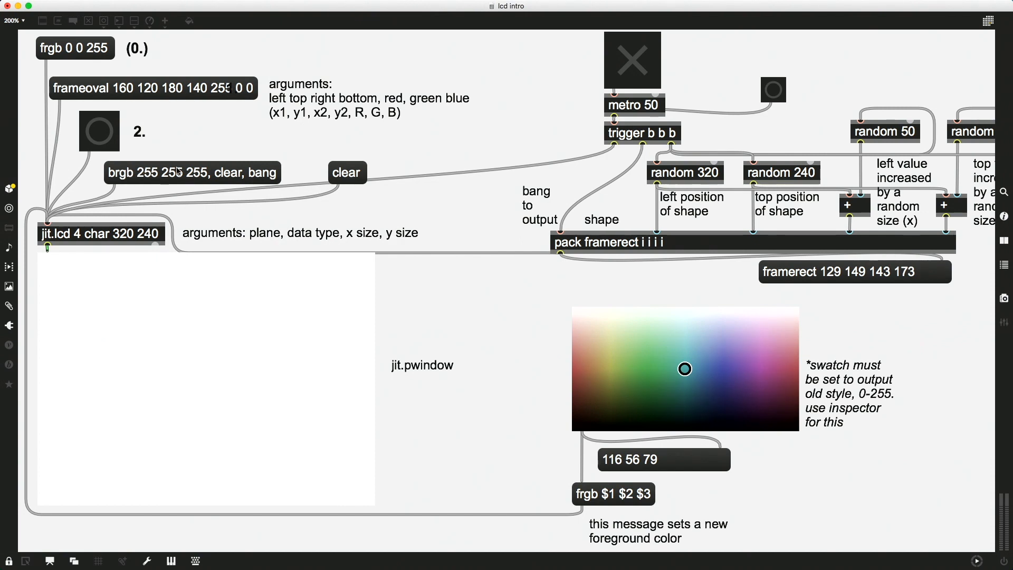
mouse_move(274, 166)
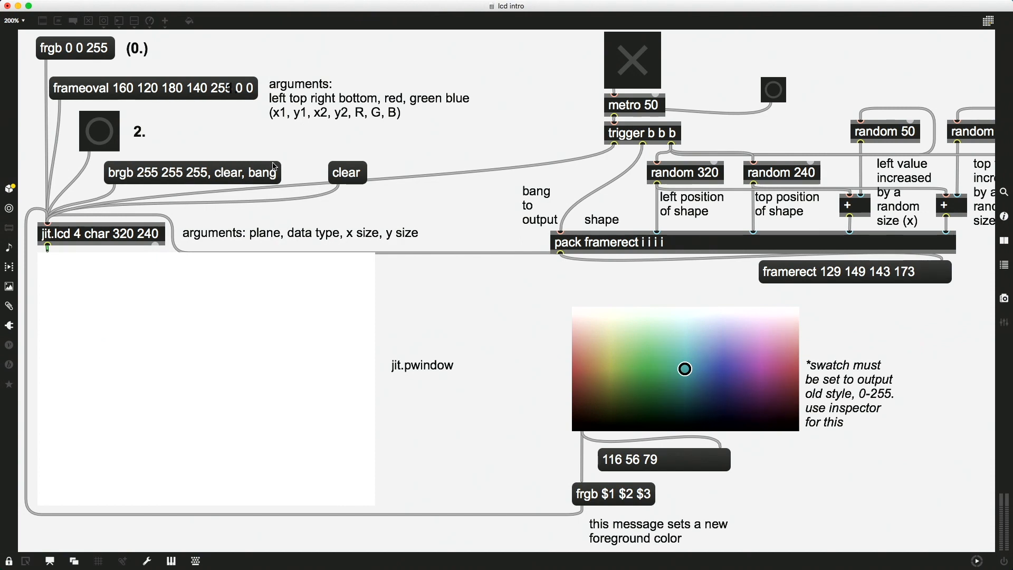
click(99, 132)
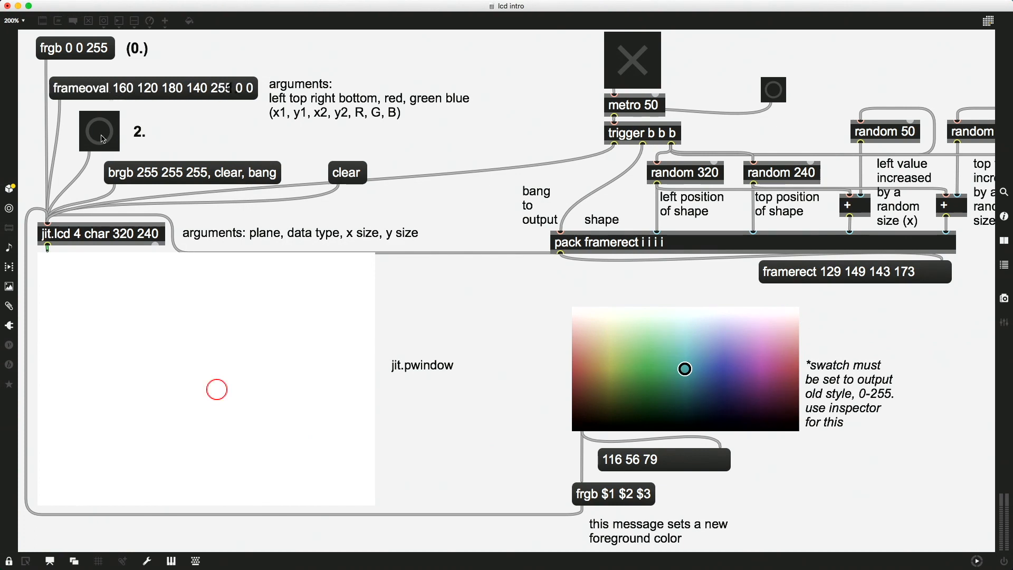